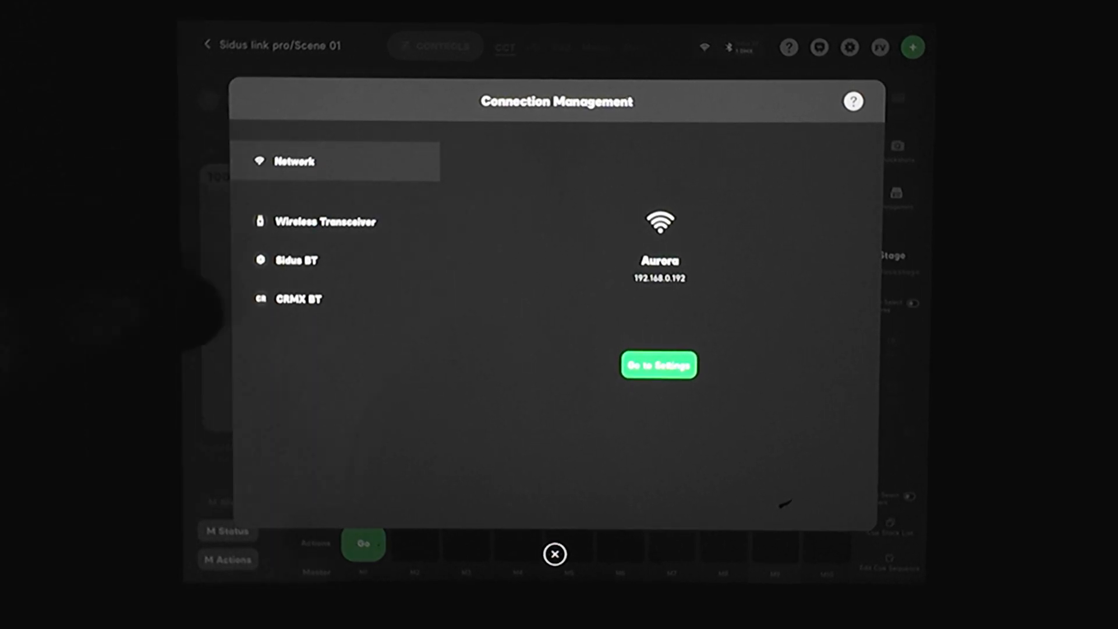
Step: Close Connection Management to reveal the empty Scene 01 controls screen
{"action": "left_click", "coordinate": [298, 301]}
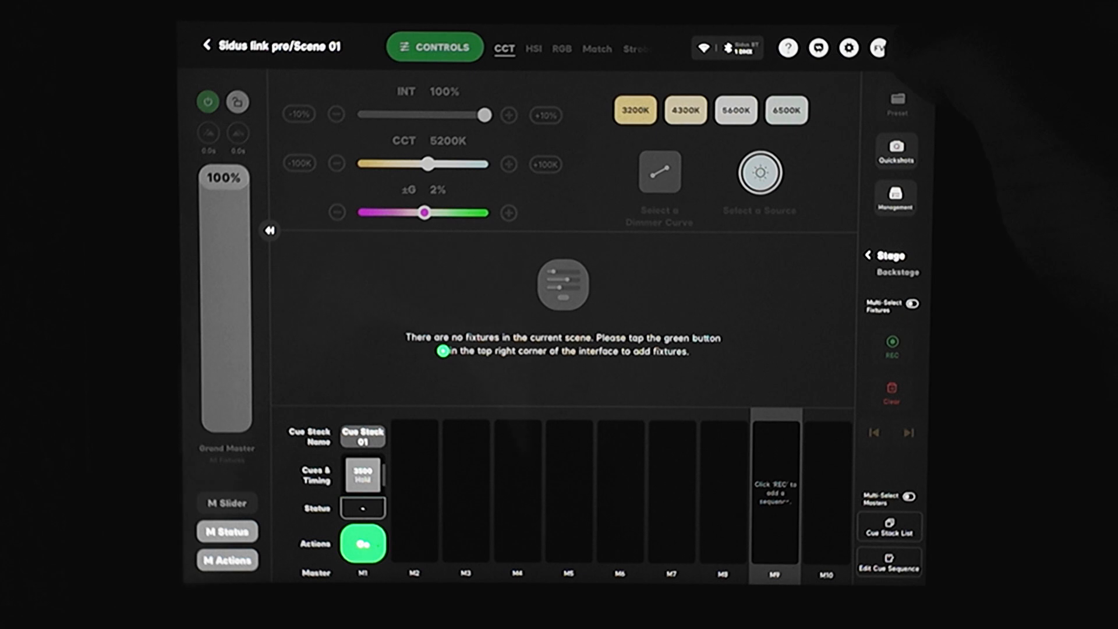
Step: Start Add New Fixtures from the green + menu, listing the scanned amaran F22c
{"action": "left_click", "coordinate": [912, 47]}
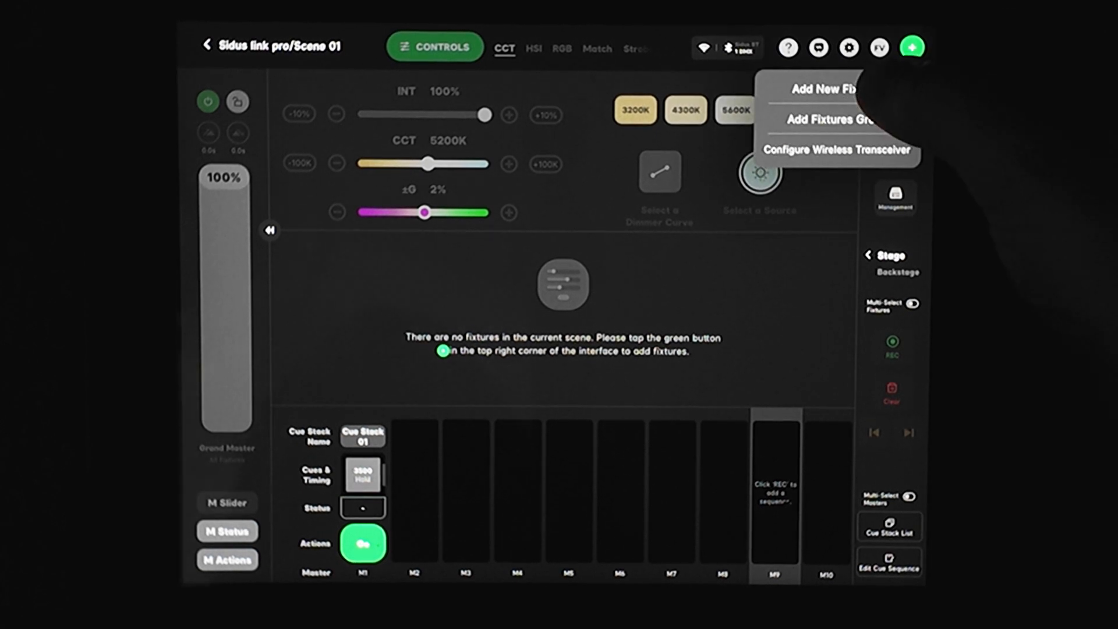
{"action": "left_click", "coordinate": [824, 88]}
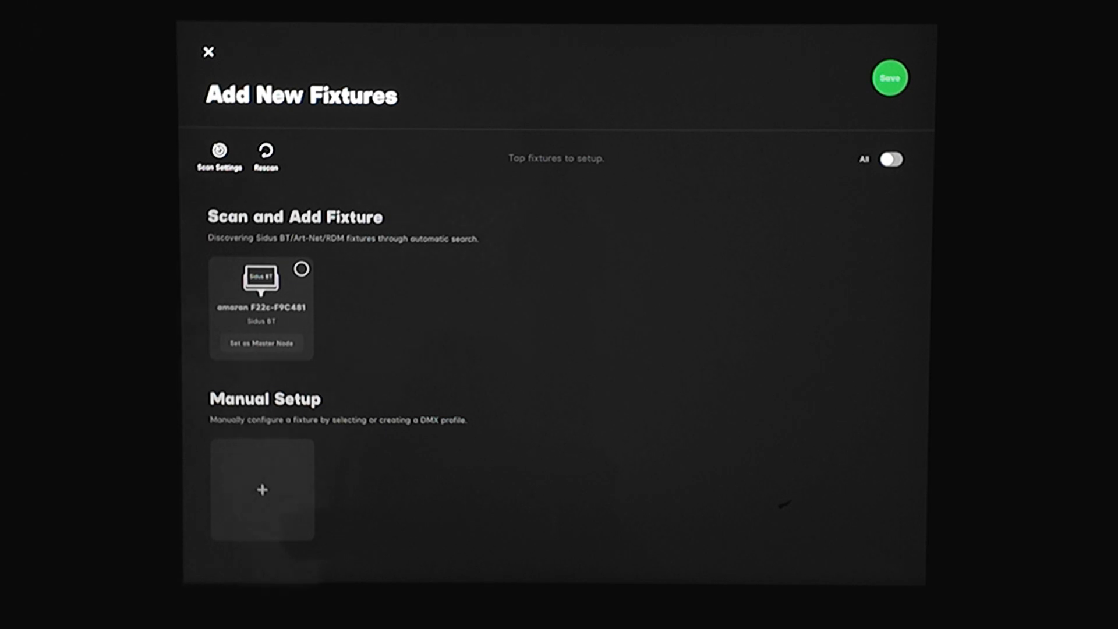
{"action": "left_click", "coordinate": [261, 491]}
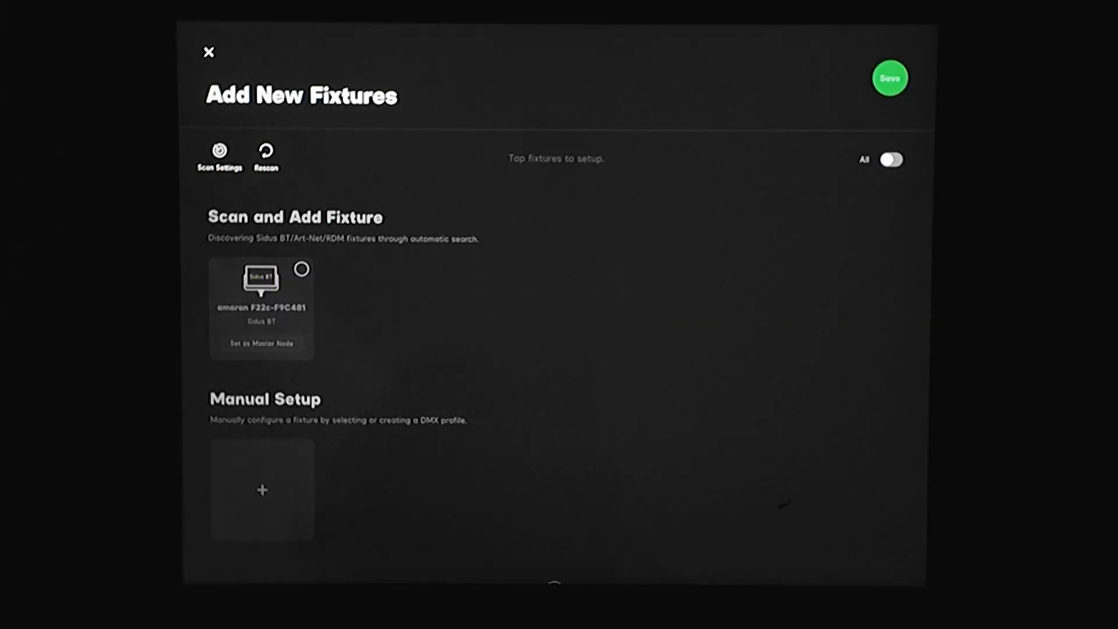
Step: Choose the Aputure amaran F22C profile Mode 03:CCT&HSI for manual setup and continue to patching
{"action": "left_click", "coordinate": [261, 491]}
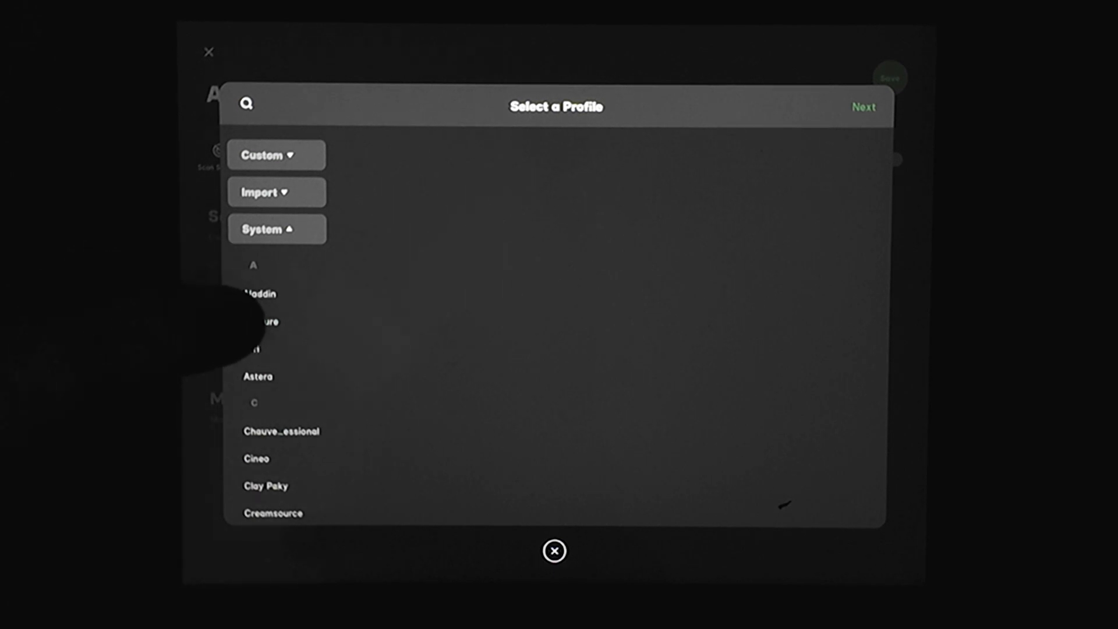
{"action": "left_click", "coordinate": [260, 321]}
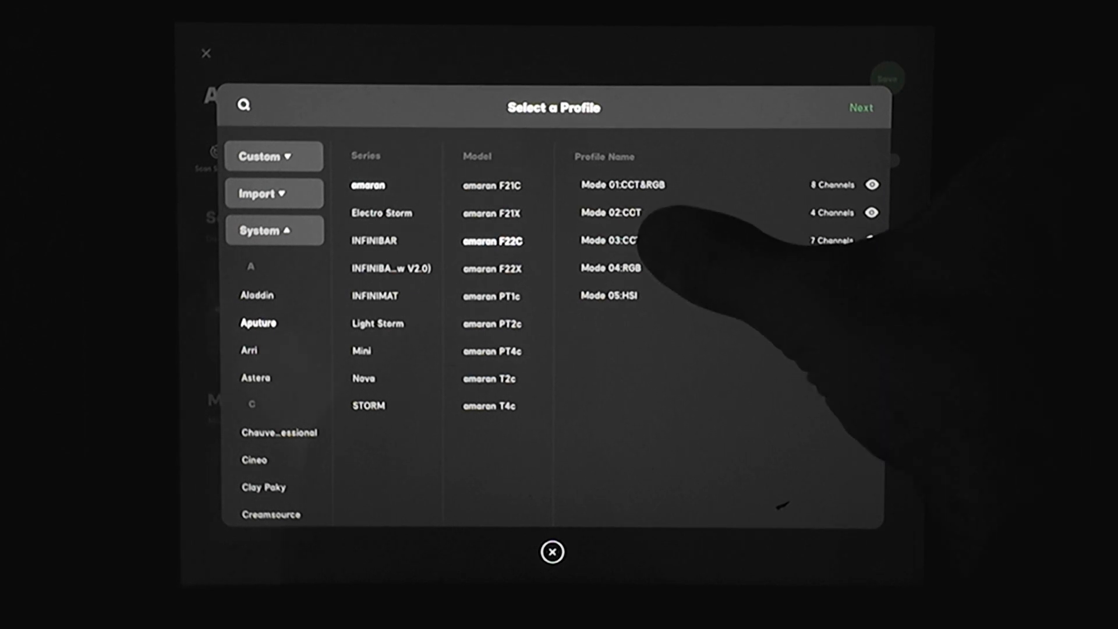
{"action": "left_click", "coordinate": [620, 240]}
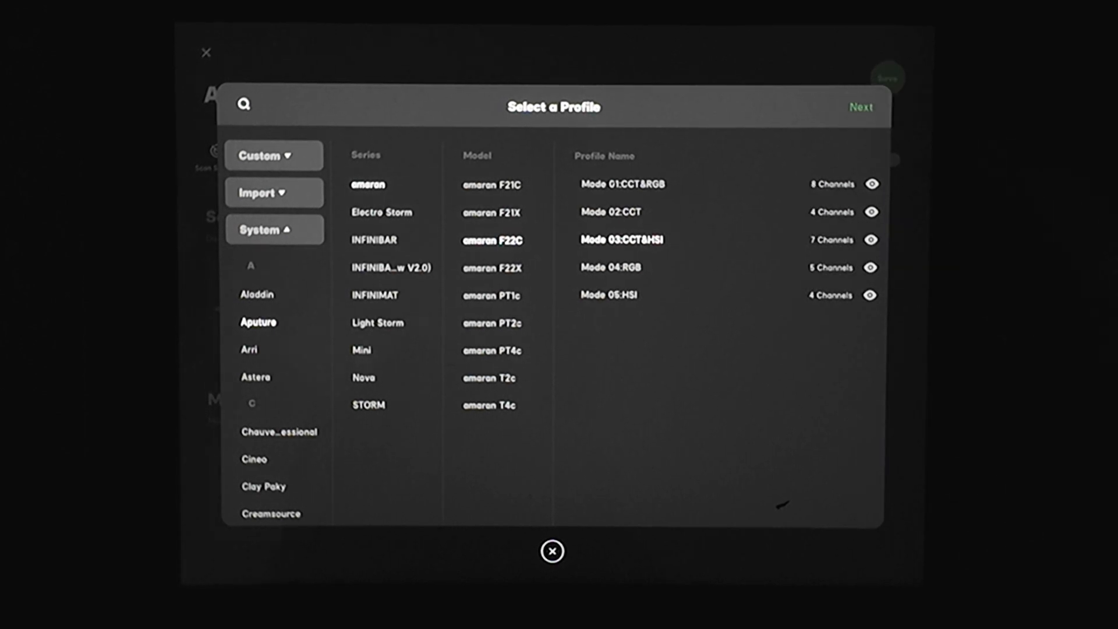
{"action": "left_click", "coordinate": [859, 107]}
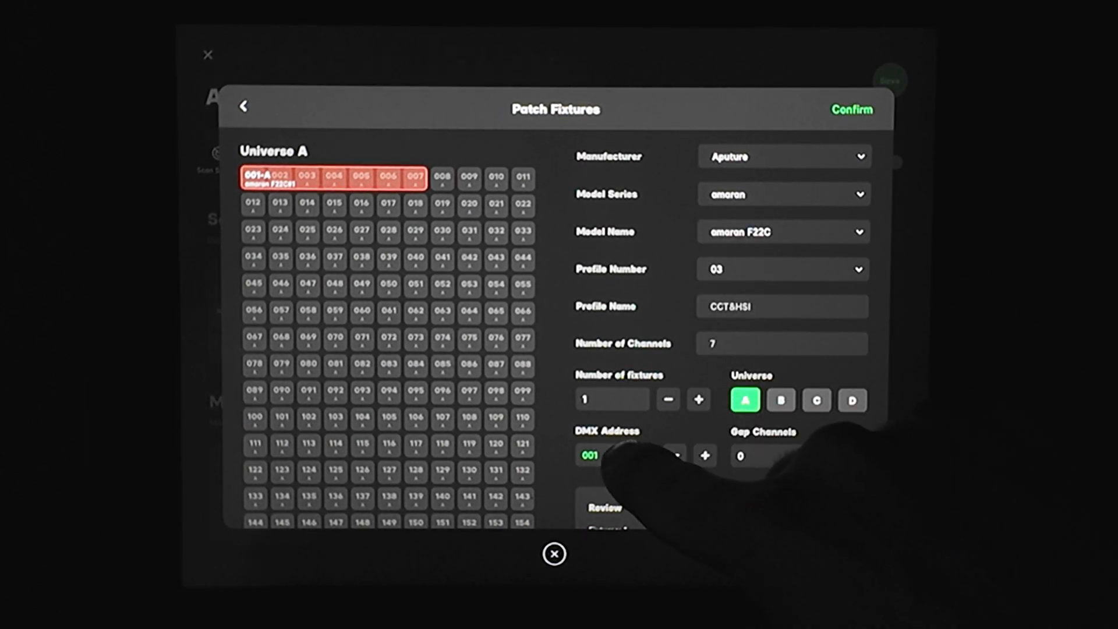
Step: Set the F22C's DMX address to 131 in Universe A and confirm the patch
{"action": "left_click", "coordinate": [612, 456]}
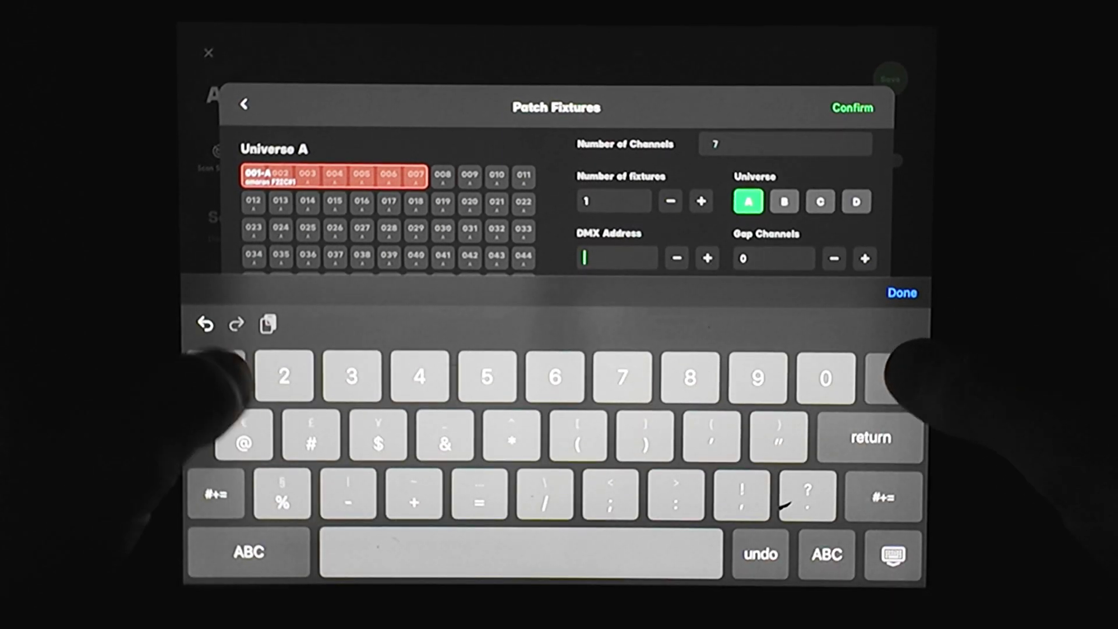
{"action": "left_click", "coordinate": [902, 293]}
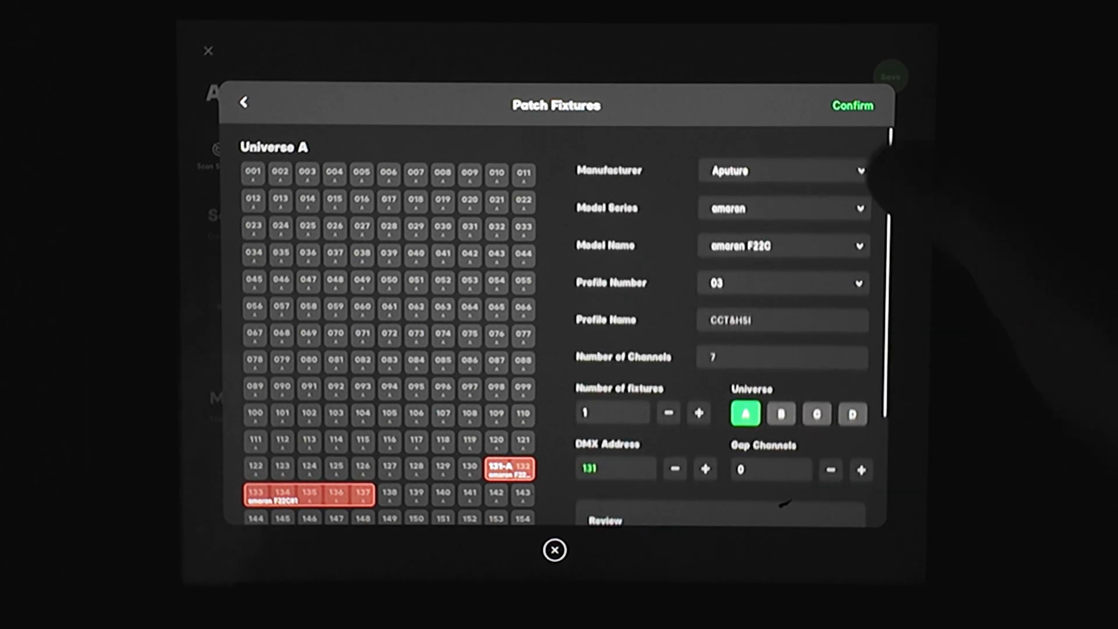
{"action": "left_click", "coordinate": [853, 105]}
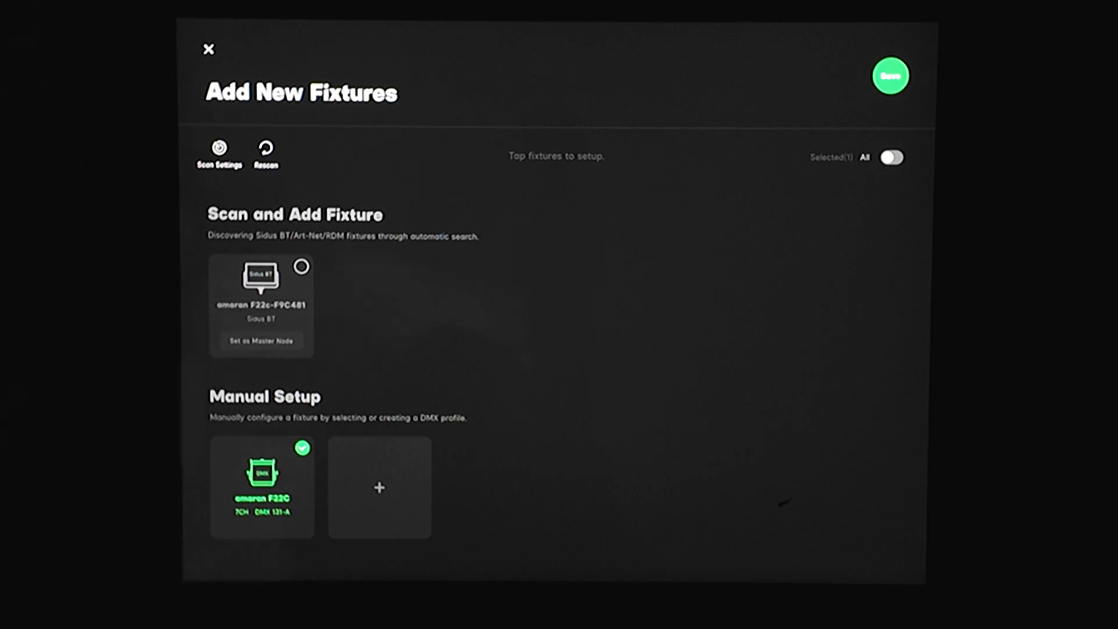
Step: Save so amaran F22C#1 at DMX 131-A joins Scene 01's fixture list
{"action": "left_click", "coordinate": [889, 76]}
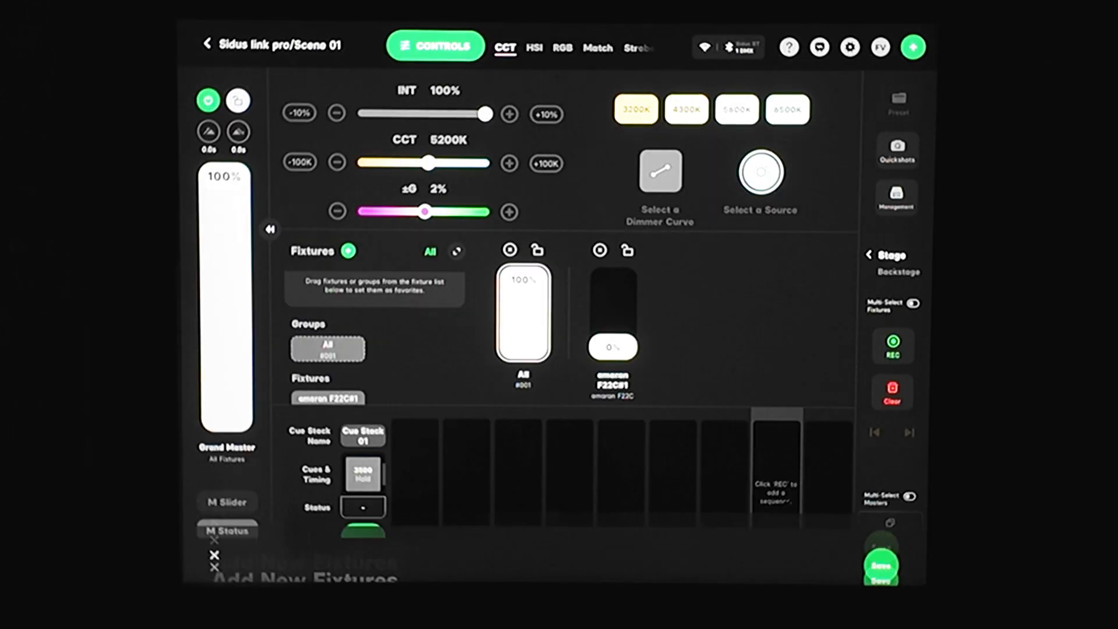